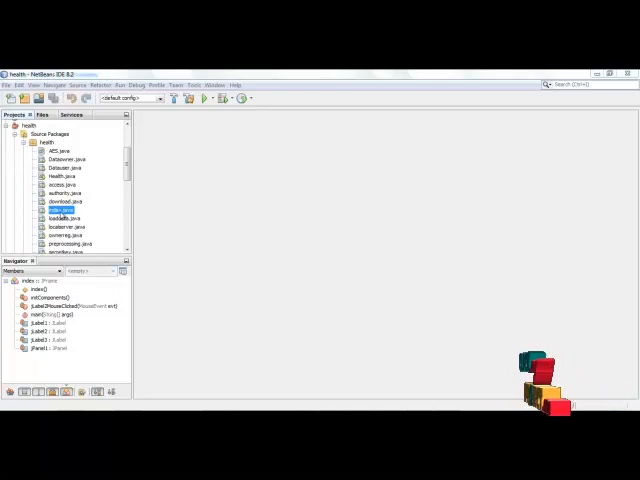
Step: Run the health care app's Java file so the Health care Authority login appears
right_click(64, 210)
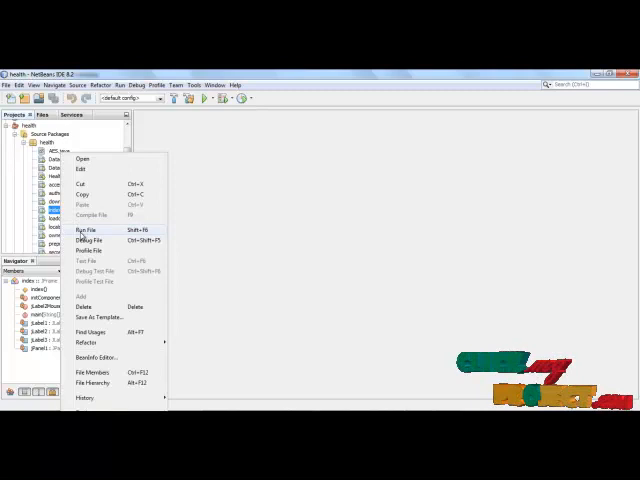
left_click(84, 232)
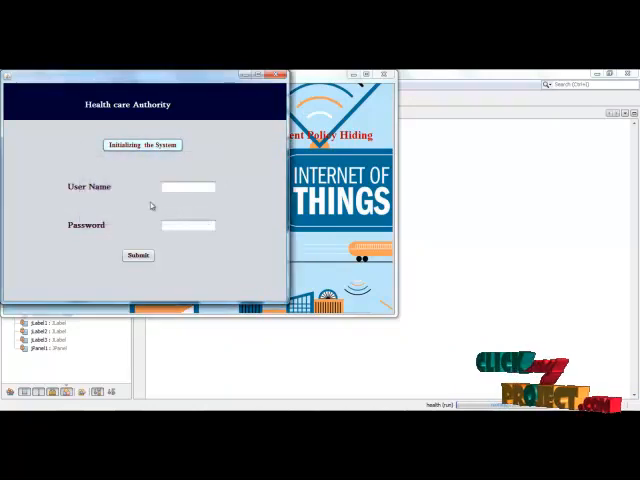
Step: Log in to Health care Authority as 'admin' and dismiss the success message
left_click(186, 188)
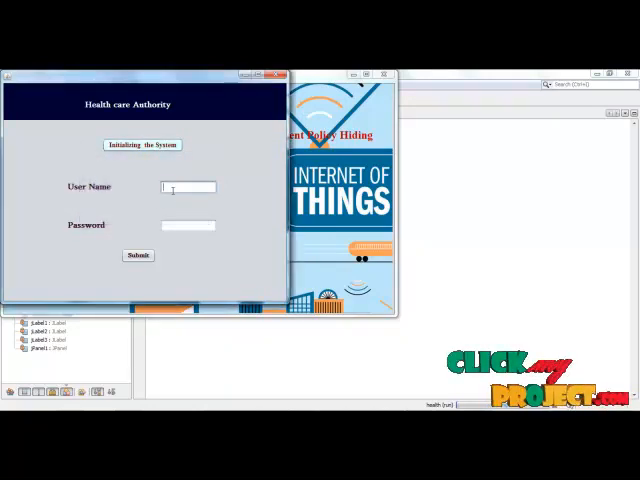
type("admin")
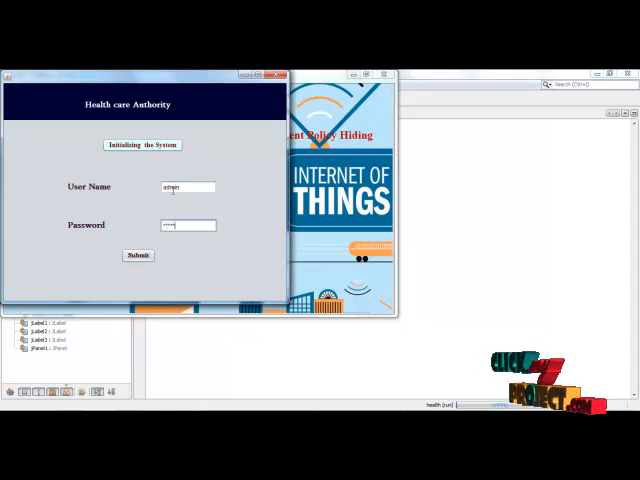
left_click(136, 256)
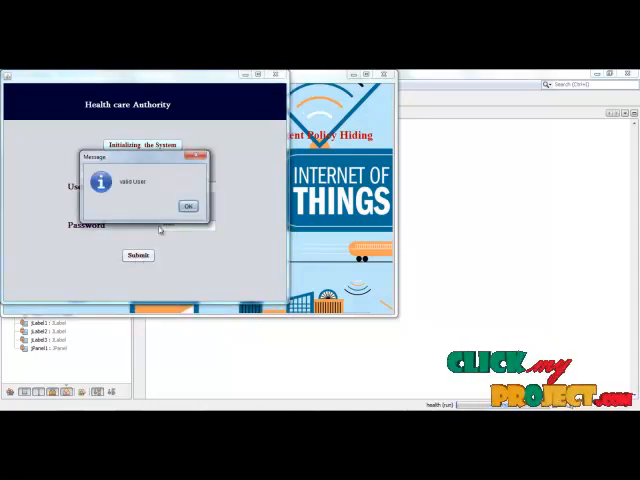
left_click(188, 206)
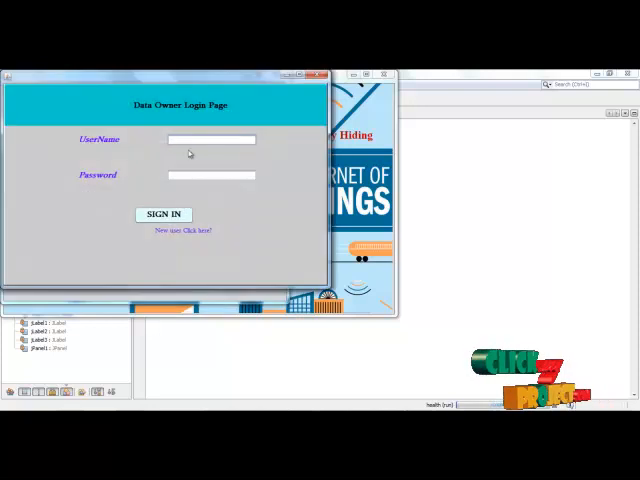
mouse_move(172, 136)
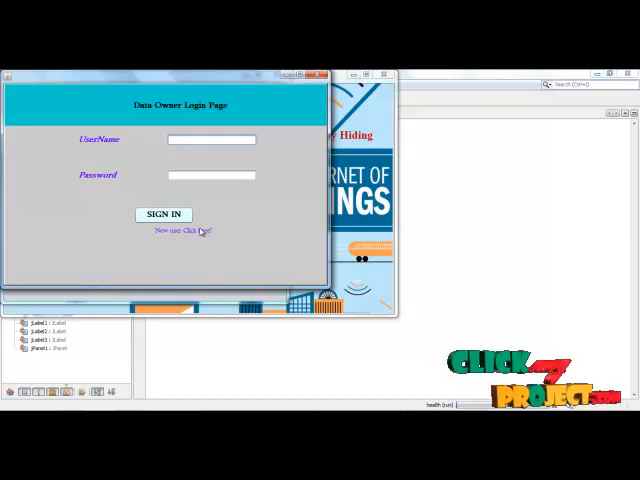
Step: Try an empty Sign Up on the registration form and dismiss the first and second name warnings
left_click(184, 230)
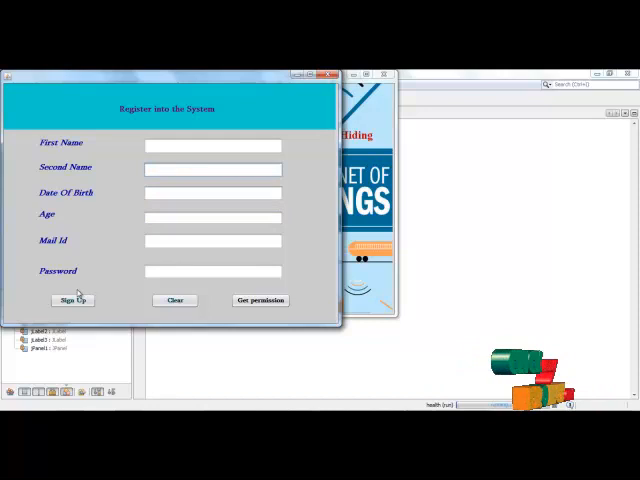
left_click(72, 300)
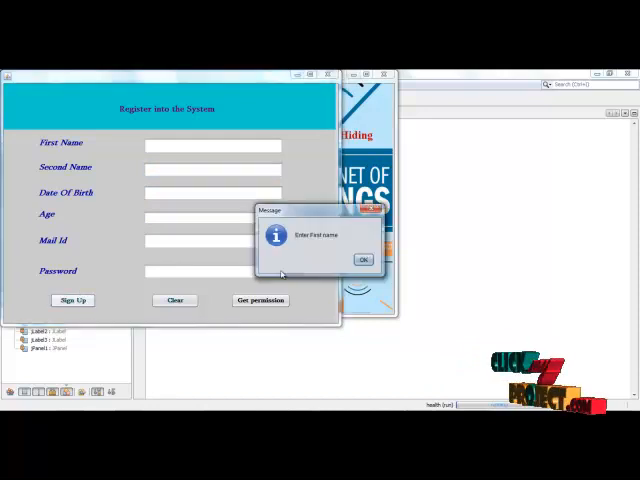
left_click(364, 260)
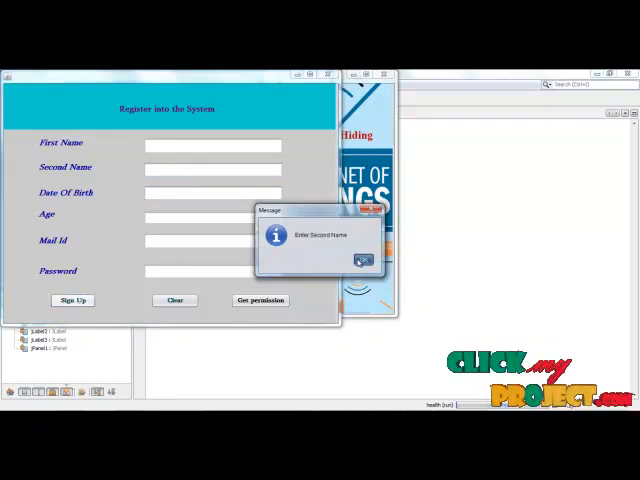
left_click(362, 260)
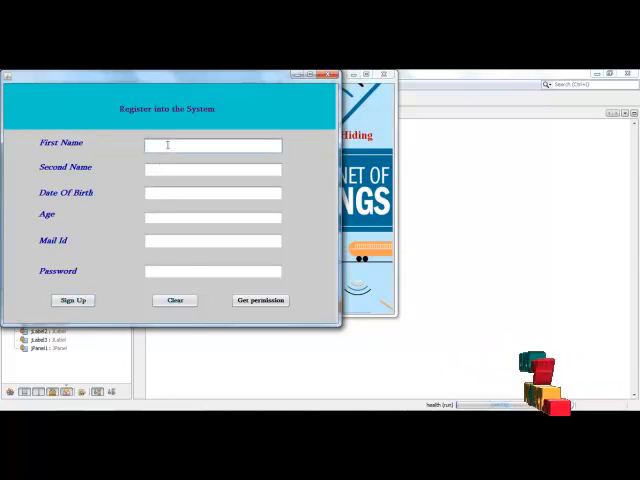
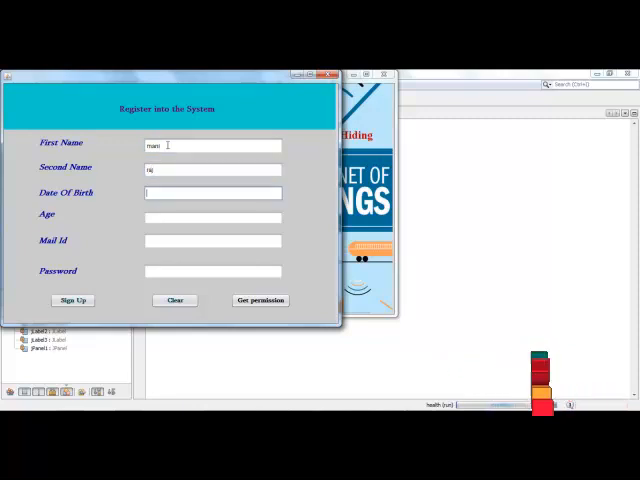
type("23.1.1988")
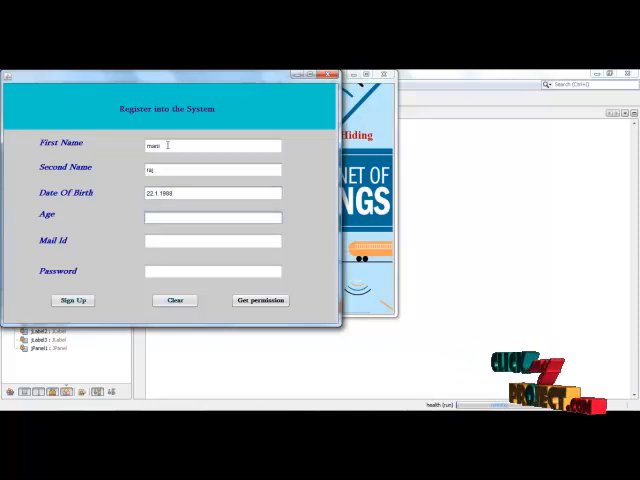
type("24")
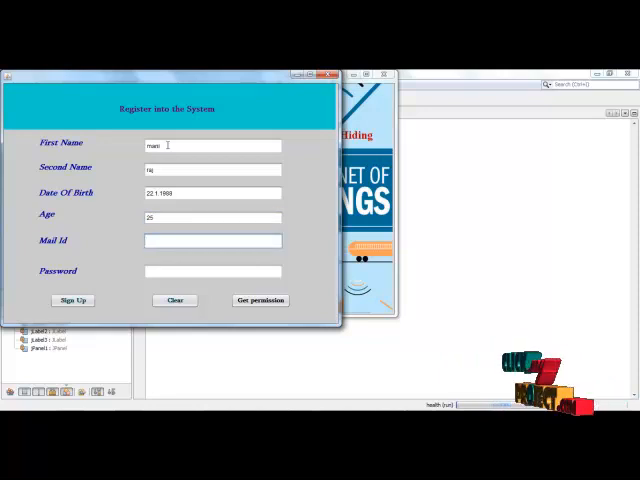
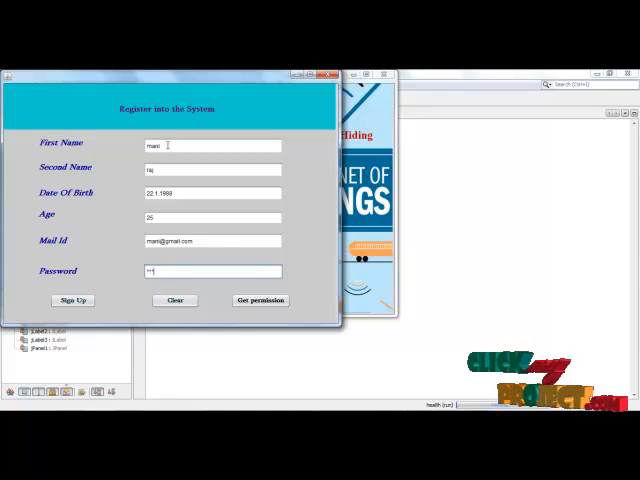
mouse_move(48, 284)
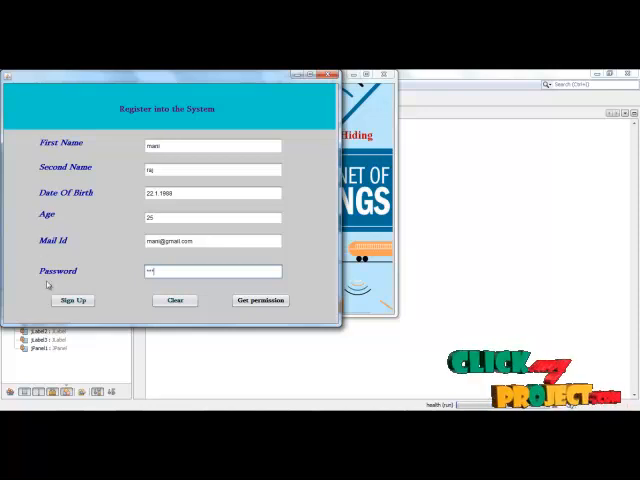
left_click(72, 300)
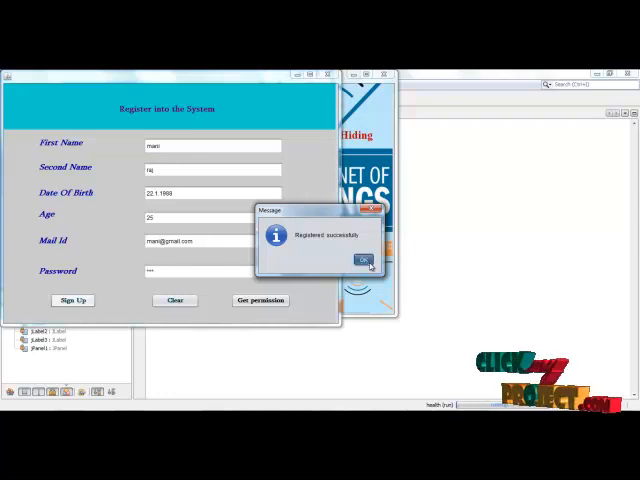
Step: Dismiss the Registered successfully message and run the Authority Panel Java file
left_click(364, 260)
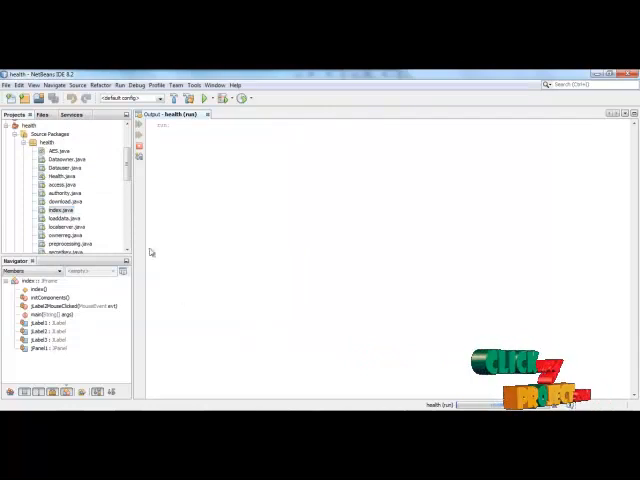
right_click(62, 192)
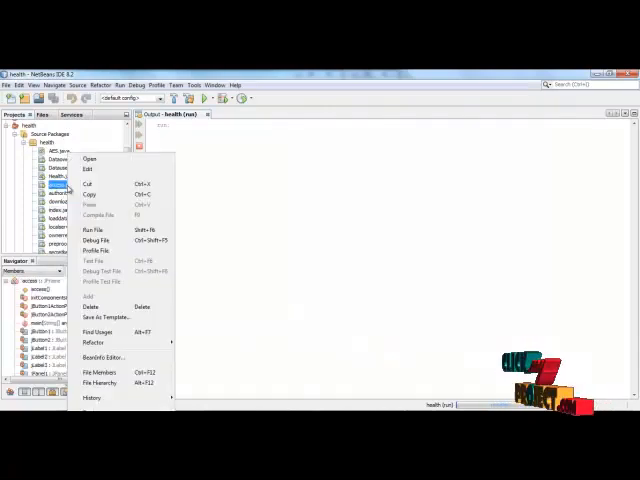
left_click(92, 230)
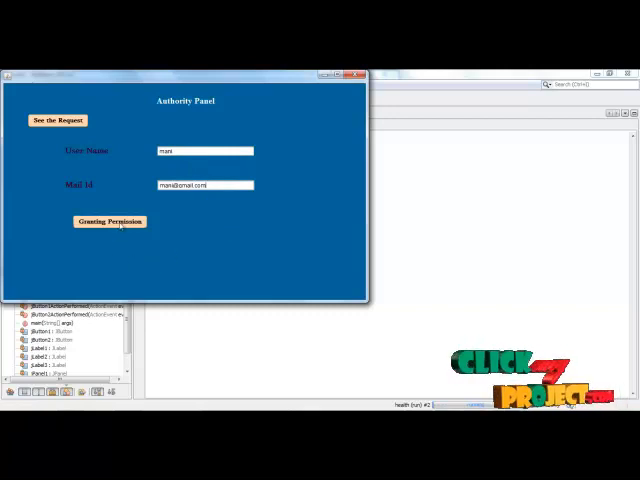
left_click(108, 220)
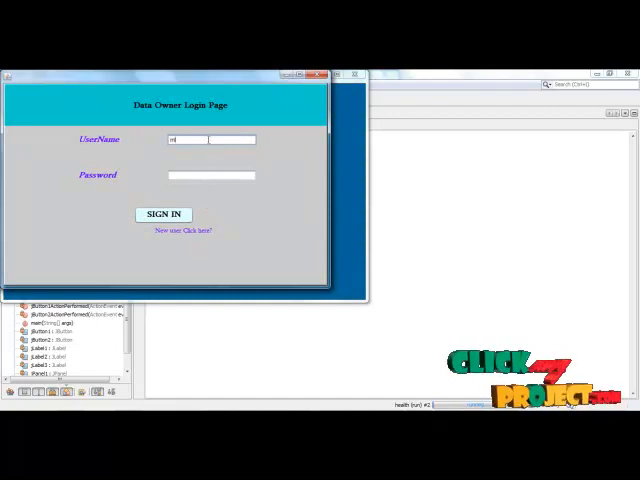
Step: Sign in as data owner 'mani' and dismiss the Login successfully message
type("mani")
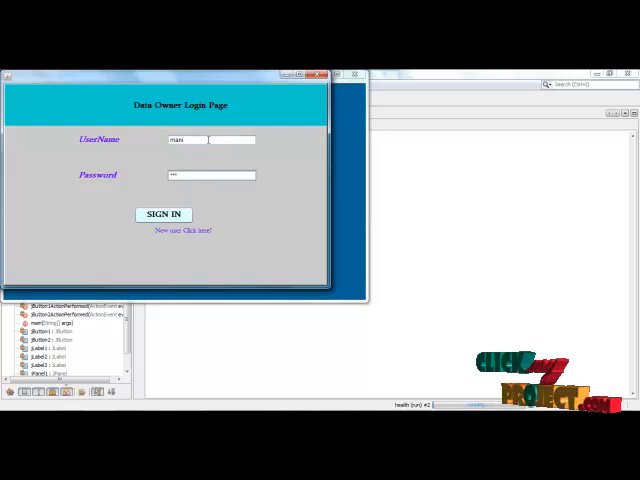
left_click(164, 214)
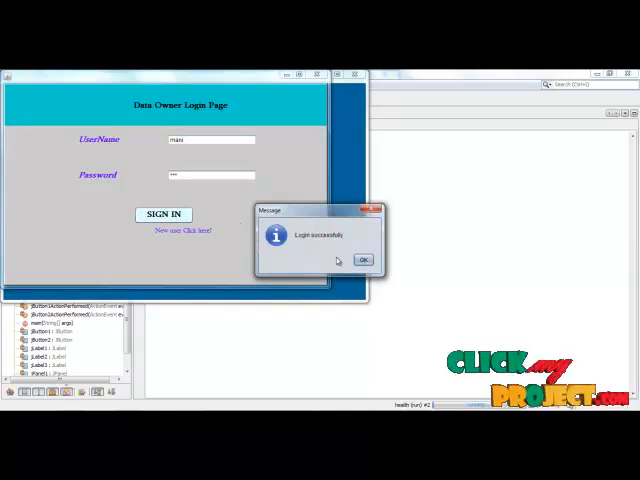
left_click(364, 260)
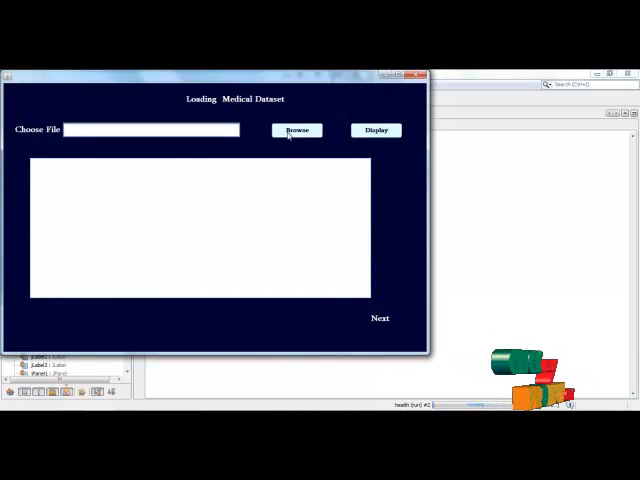
Step: Choose the health record CSV from the Medical folder, display its records, and continue
left_click(296, 130)
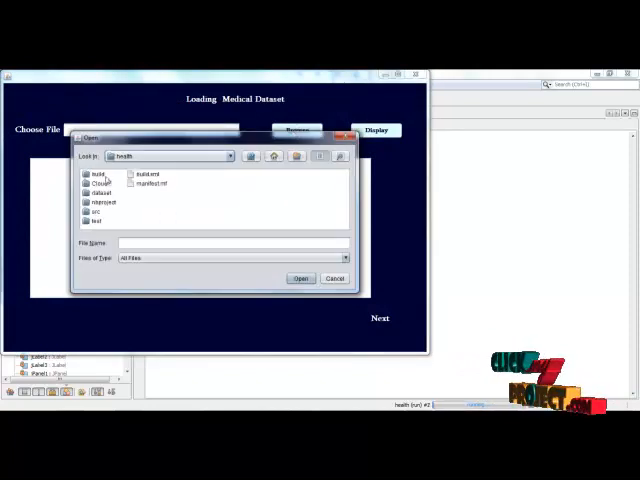
double_click(100, 192)
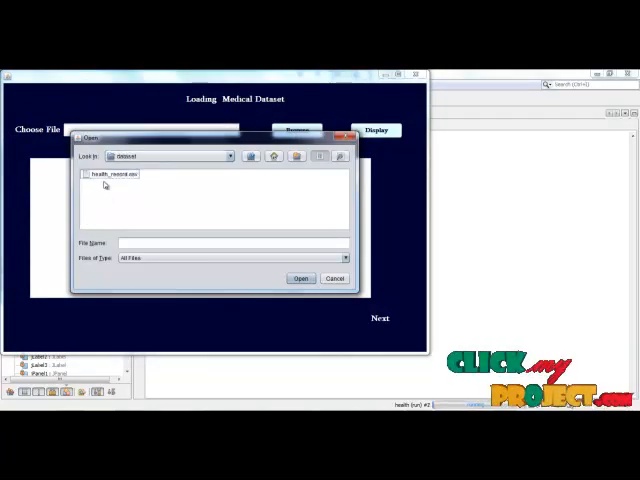
left_click(300, 278)
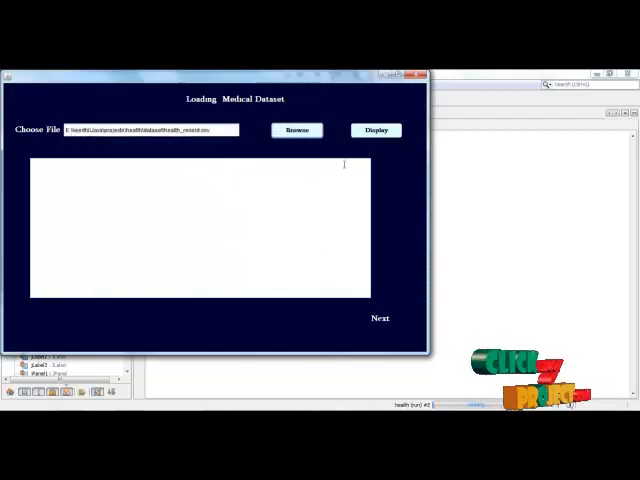
left_click(376, 130)
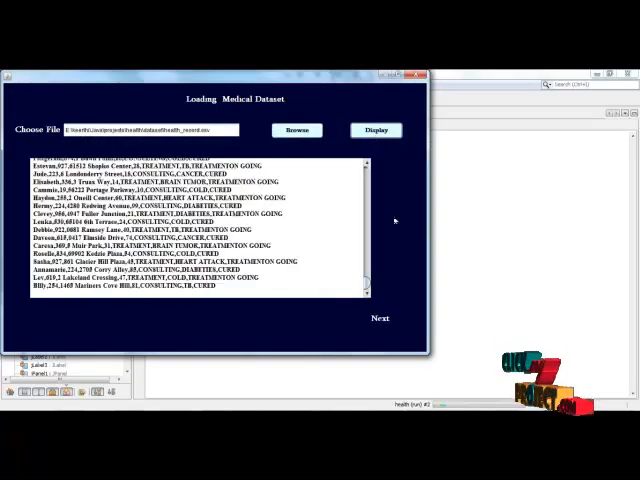
left_click(380, 318)
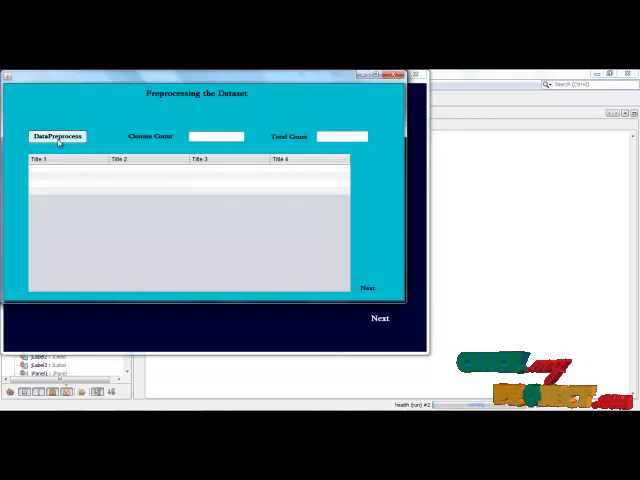
Step: Run DataPreprocess, dismiss the done message, and continue to the Server Gateway
left_click(56, 136)
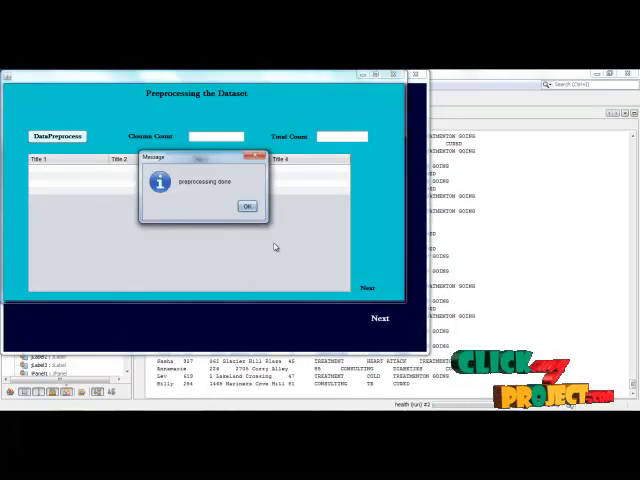
left_click(248, 206)
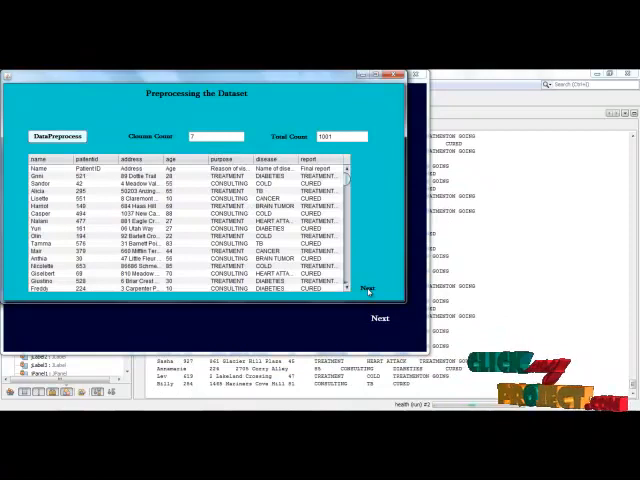
left_click(376, 290)
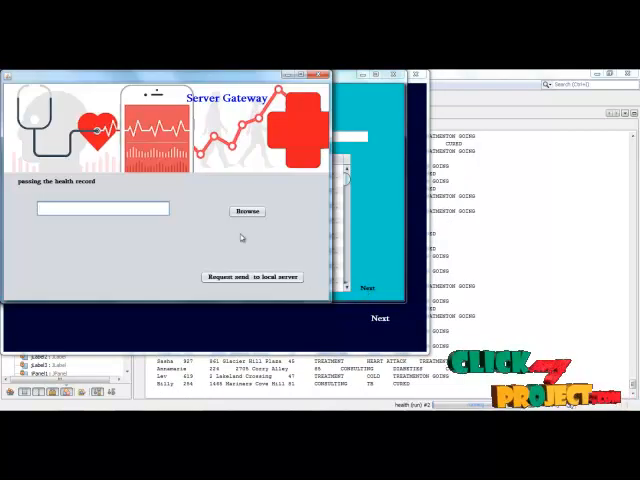
Step: Select the health record CSV from the Gateway folder for upload to the local server
left_click(246, 212)
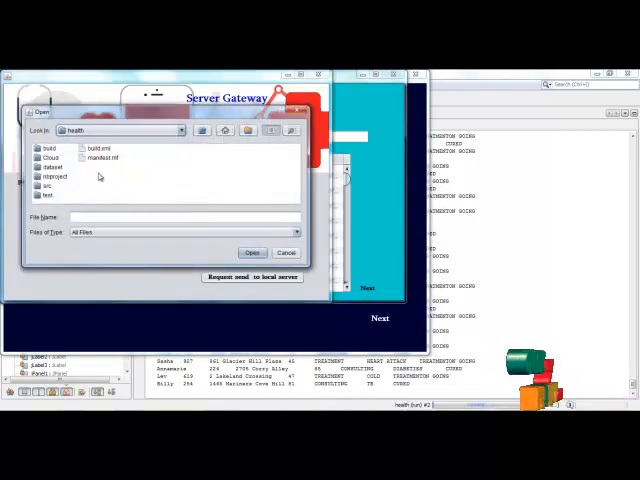
left_click(54, 168)
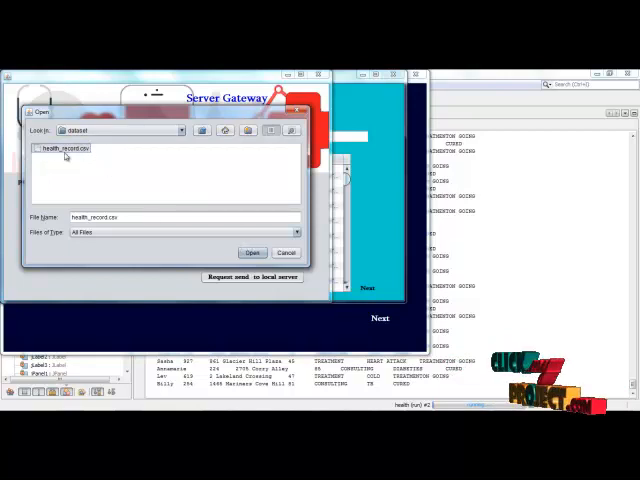
left_click(252, 252)
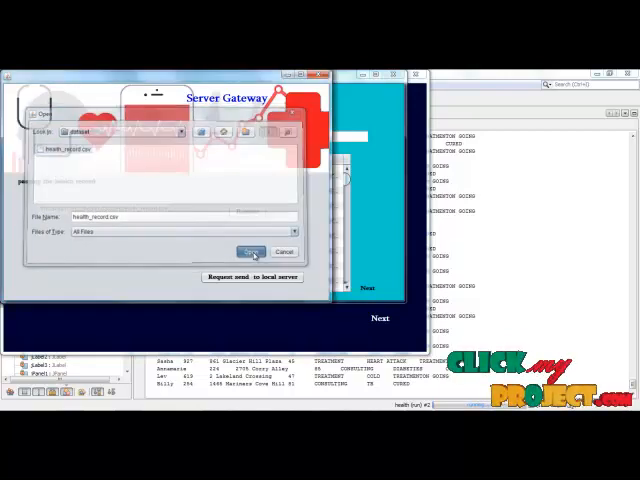
left_click(252, 252)
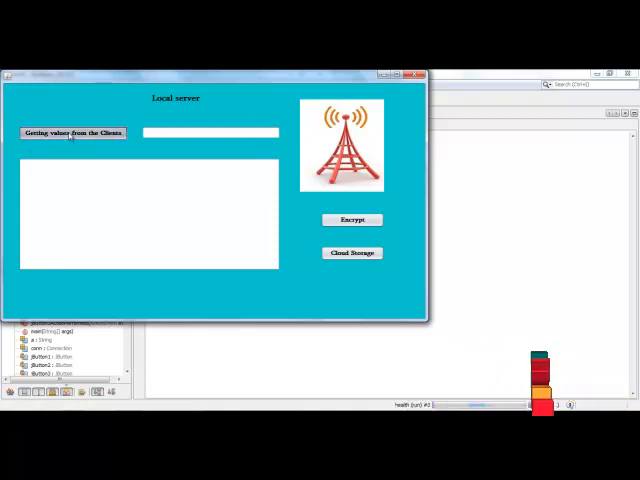
Step: Fetch the client's uploaded records on the local server and encrypt them
left_click(70, 132)
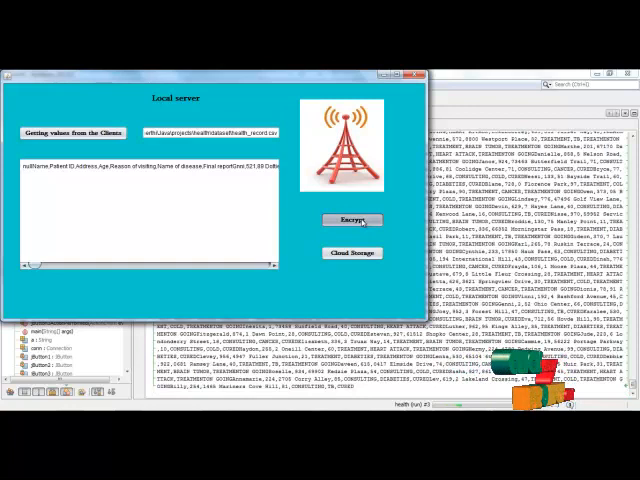
left_click(352, 220)
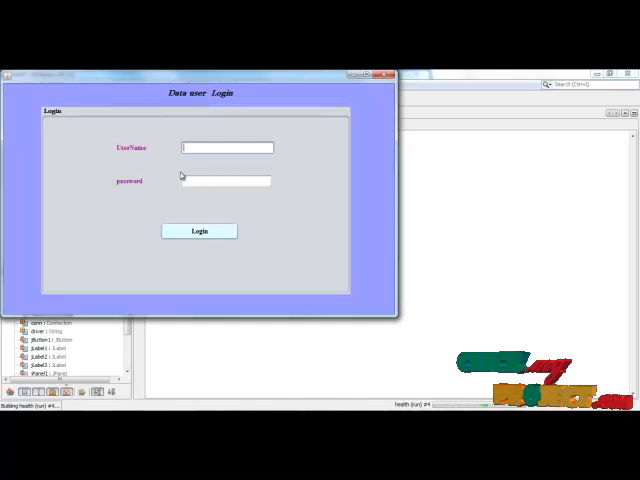
left_click(224, 148)
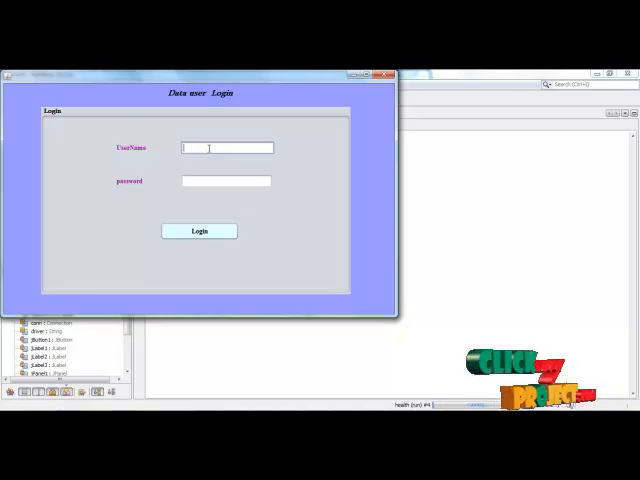
type("mj")
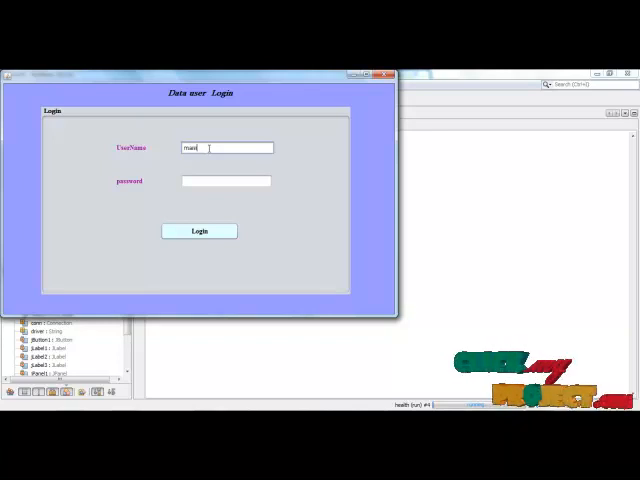
type("1")
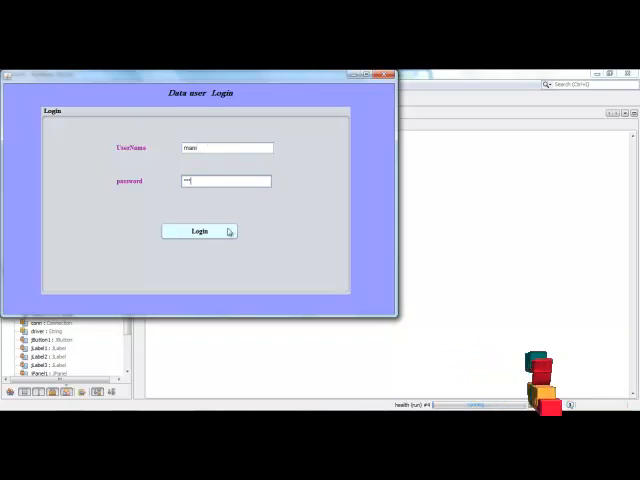
left_click(198, 232)
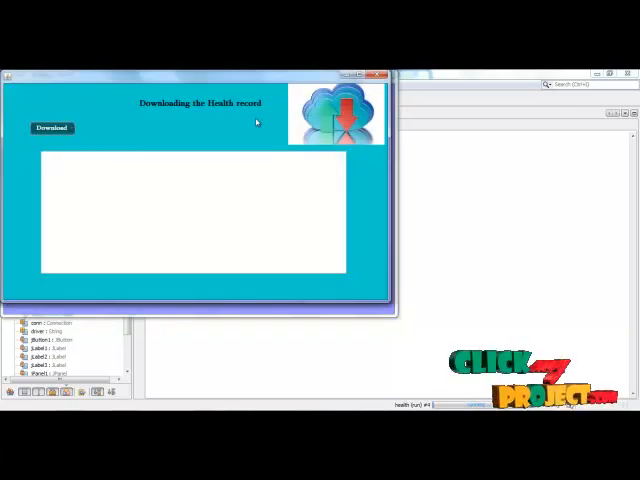
Step: Download the decrypted health records so they list in the window
left_click(52, 128)
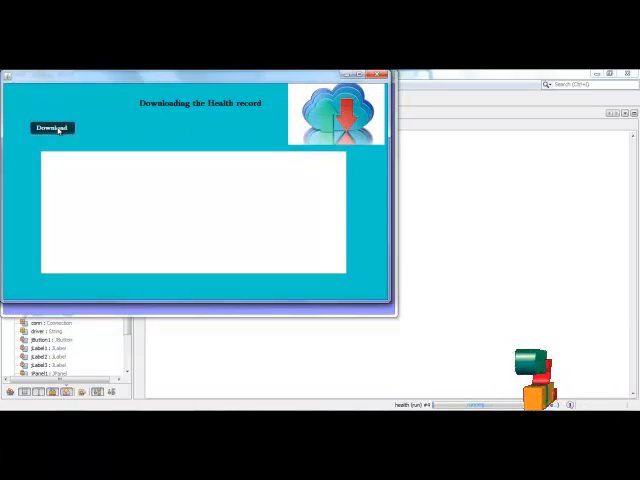
left_click(52, 128)
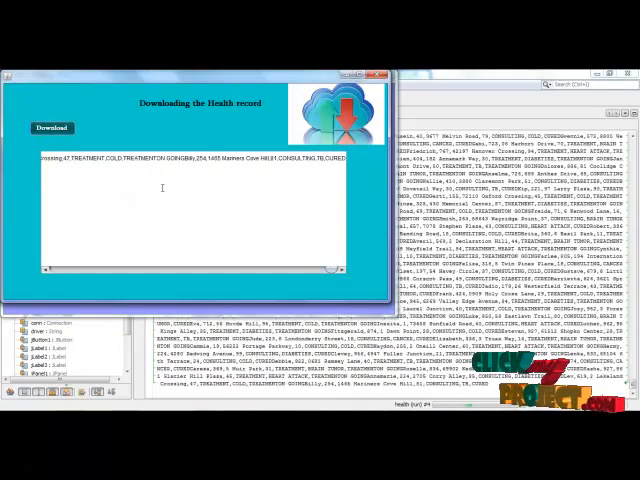